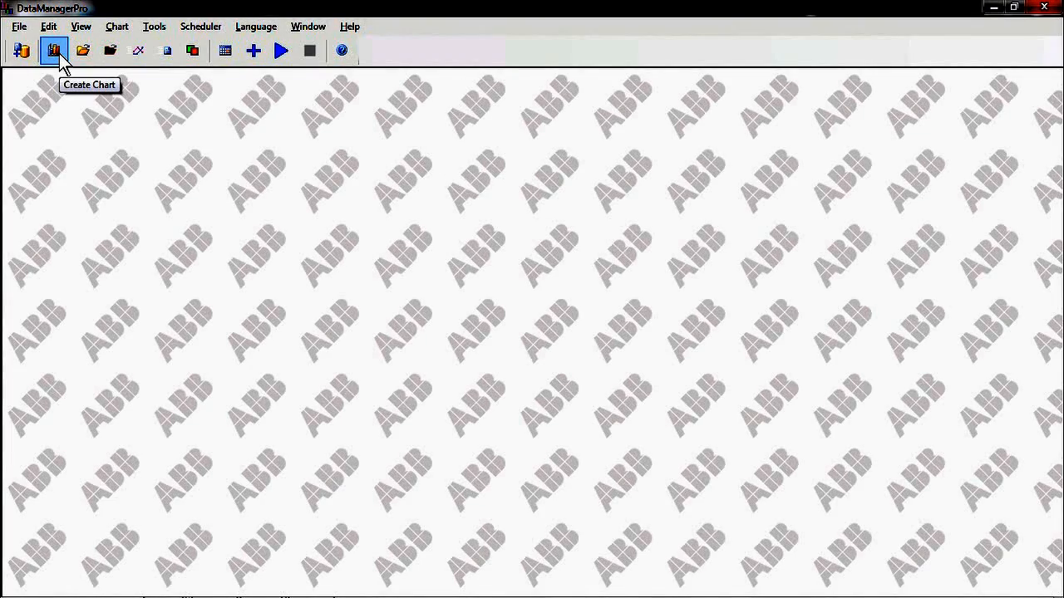
Start a new blank chart from the Create Chart toolbar button.
click(54, 51)
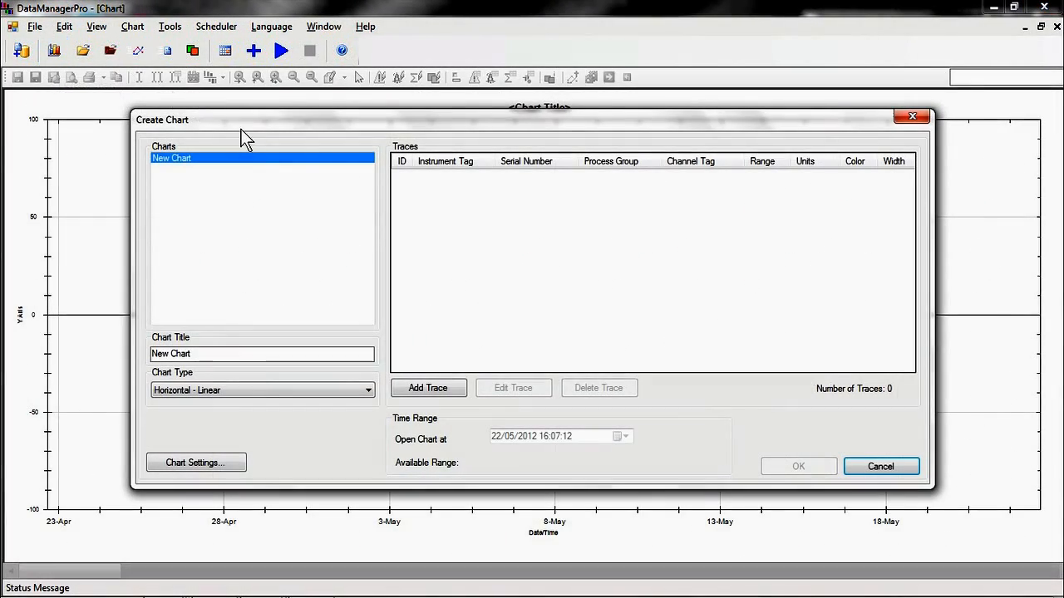
mouse_move(447, 361)
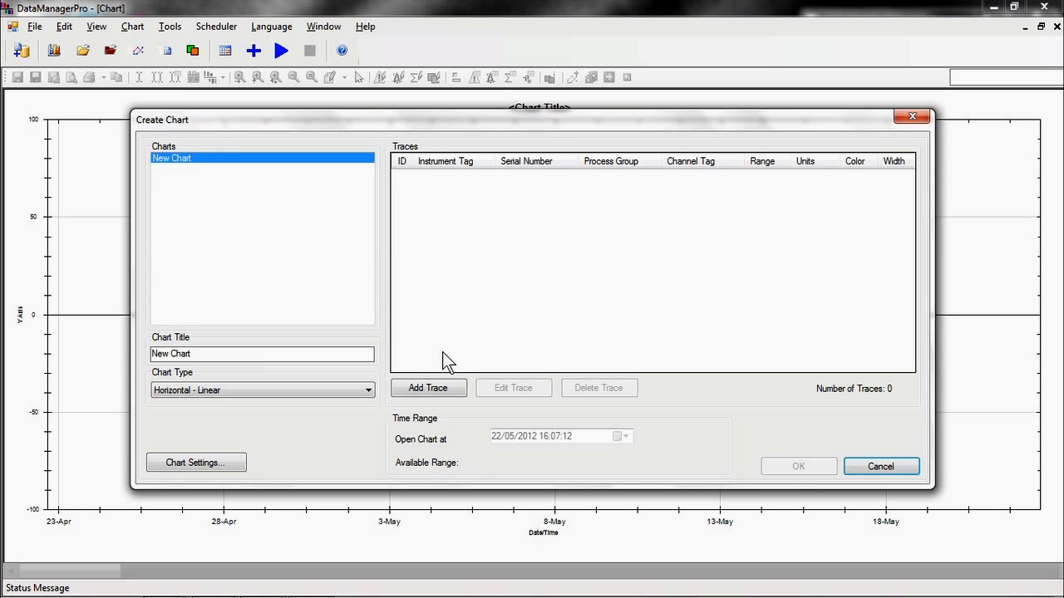
mouse_move(429, 388)
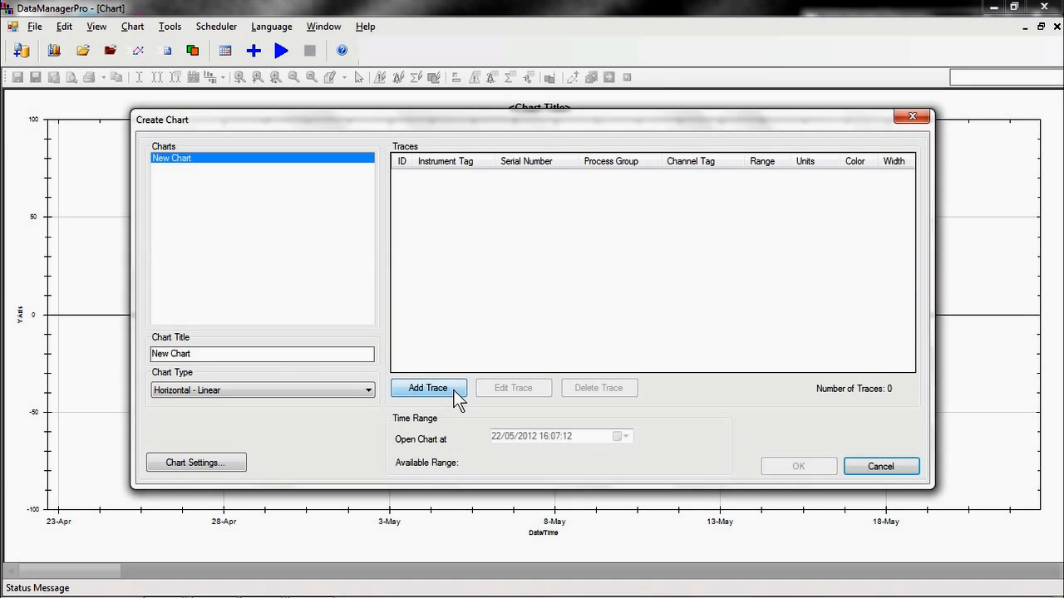
Create a Demo Unit chart with Inside Temp, Inside Humidity, Atmos Pressure and Outside Temp traces.
click(428, 388)
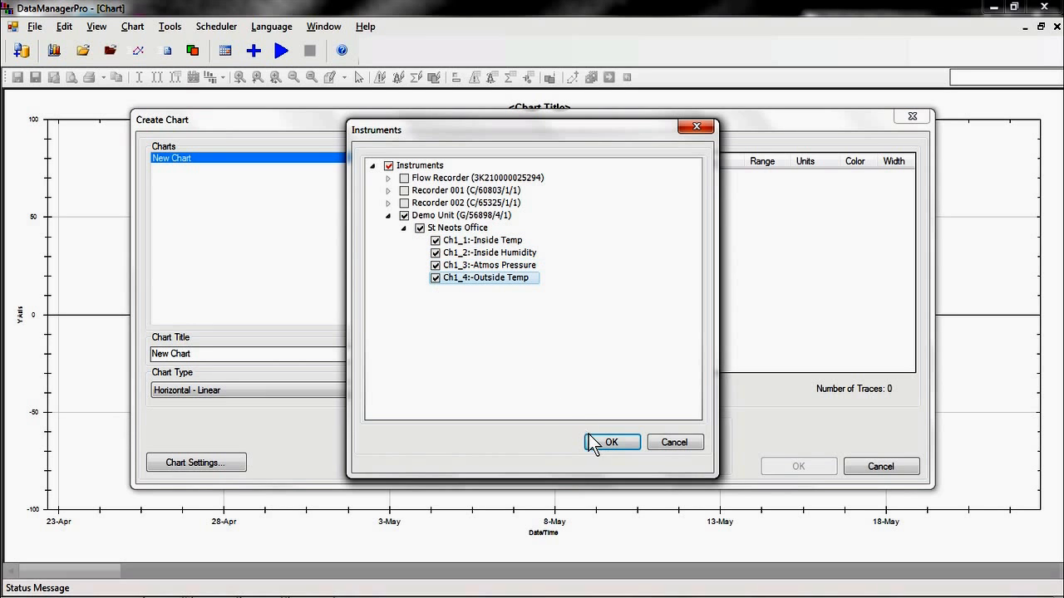
click(610, 441)
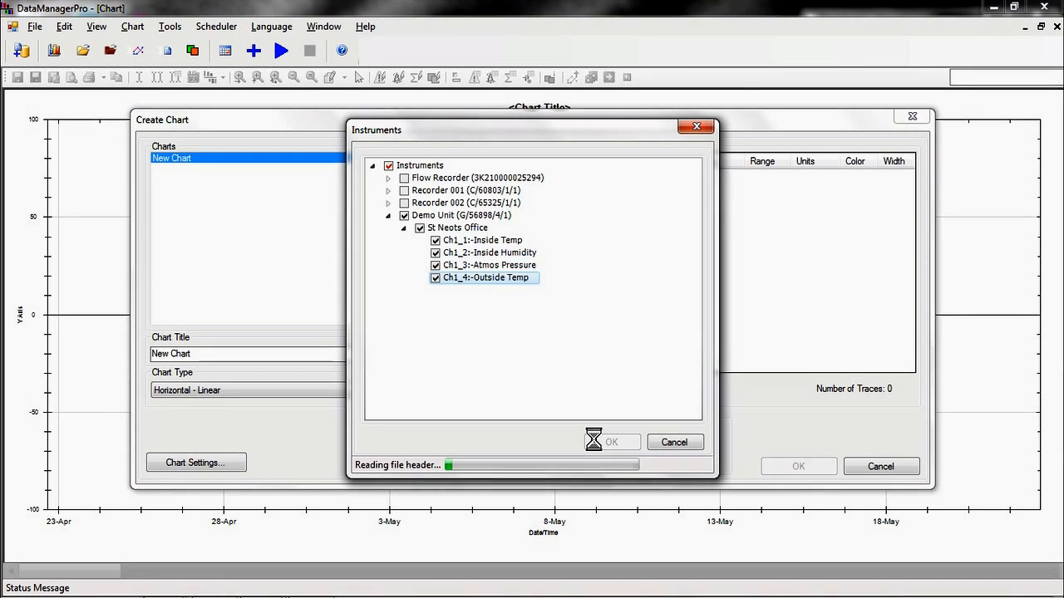
click(611, 442)
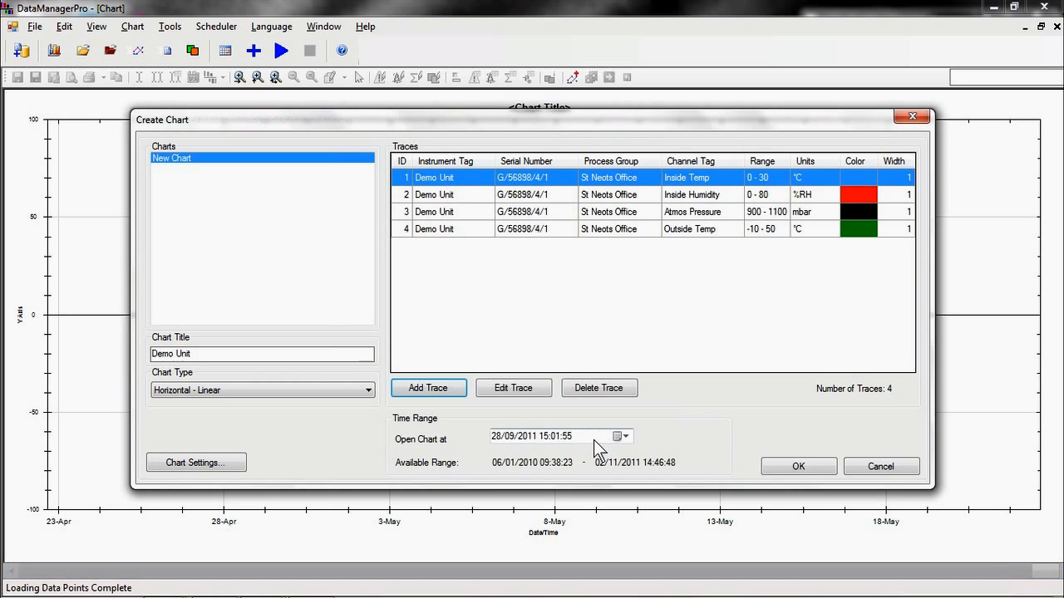
mouse_move(756, 461)
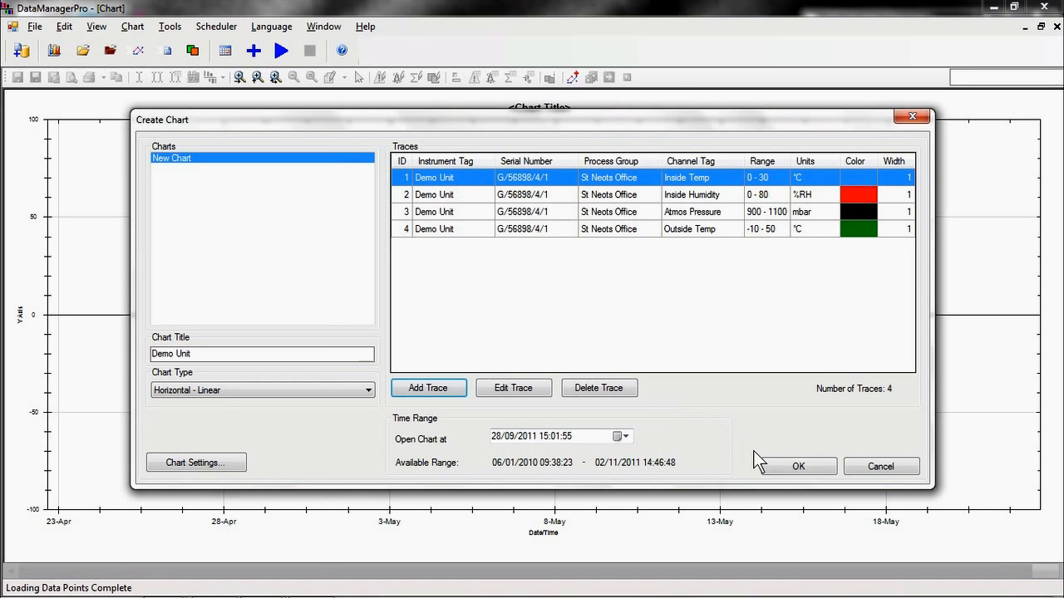
click(797, 466)
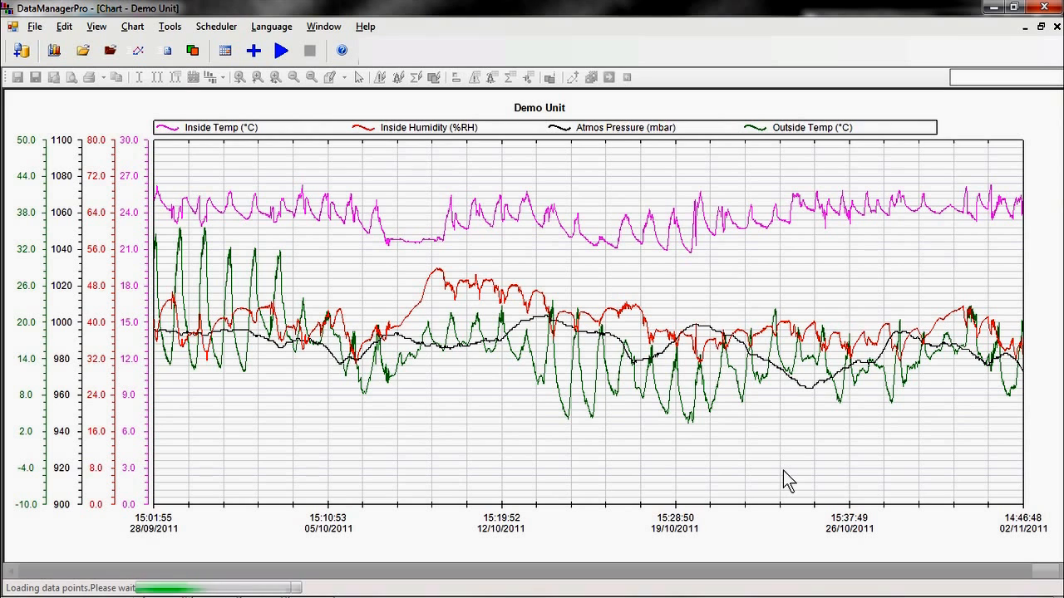
In Chart Settings, set Marker #1 to the Inside Temp scale with value 25.
click(592, 77)
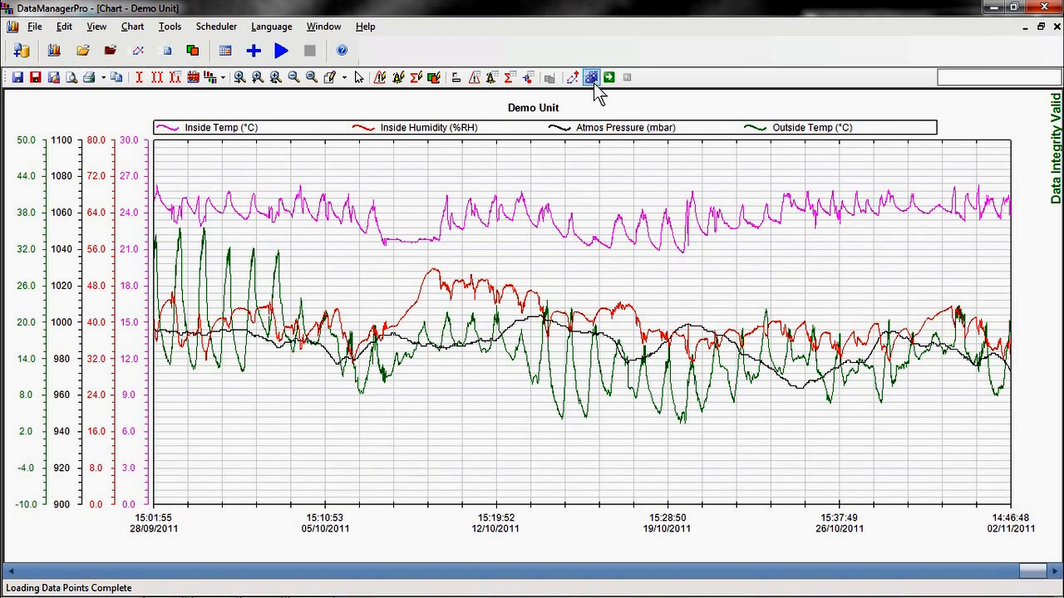
click(590, 76)
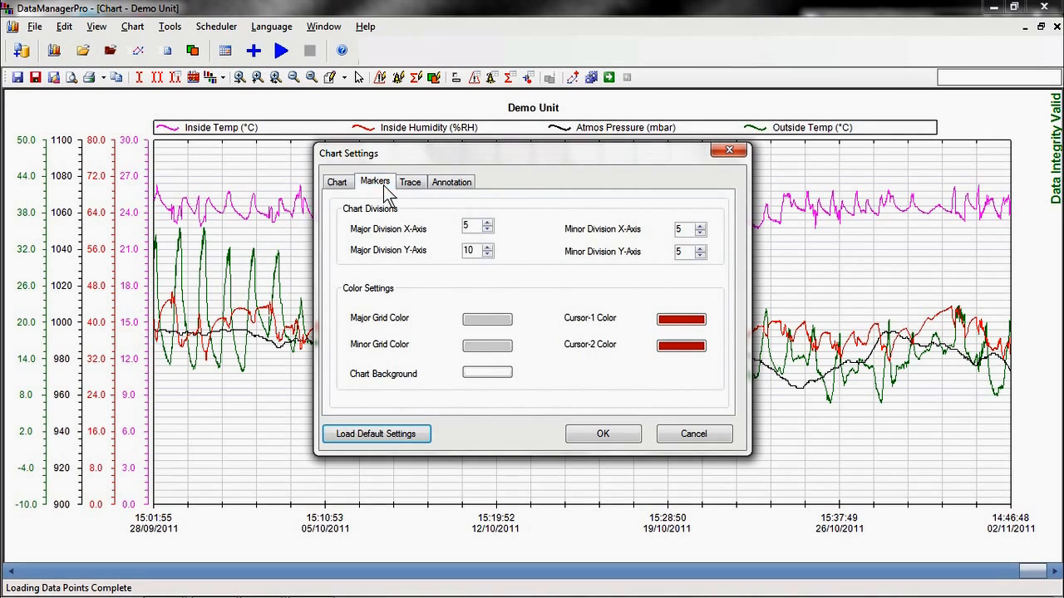
click(374, 181)
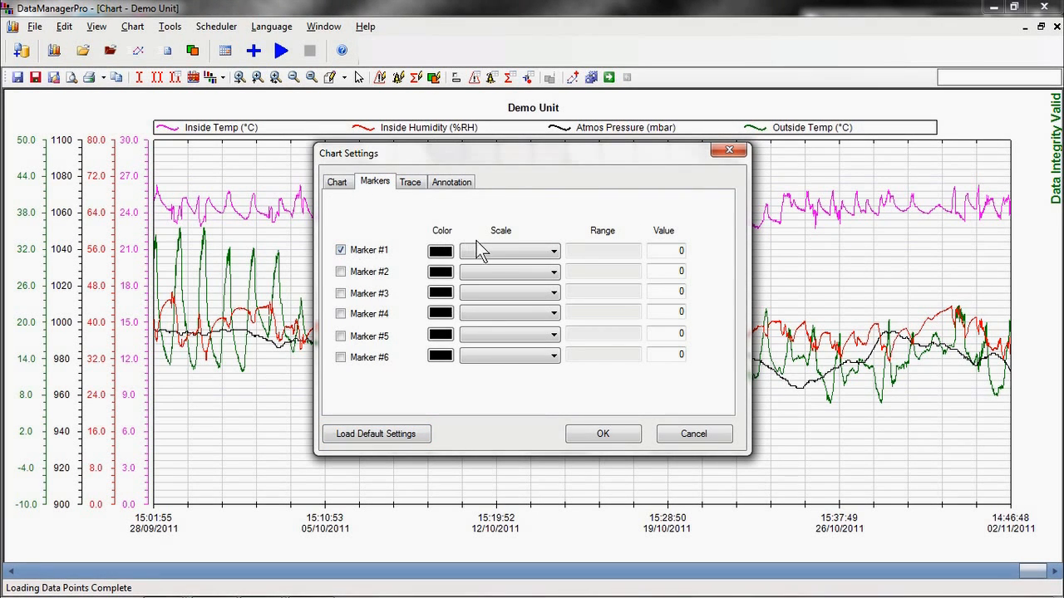
click(508, 251)
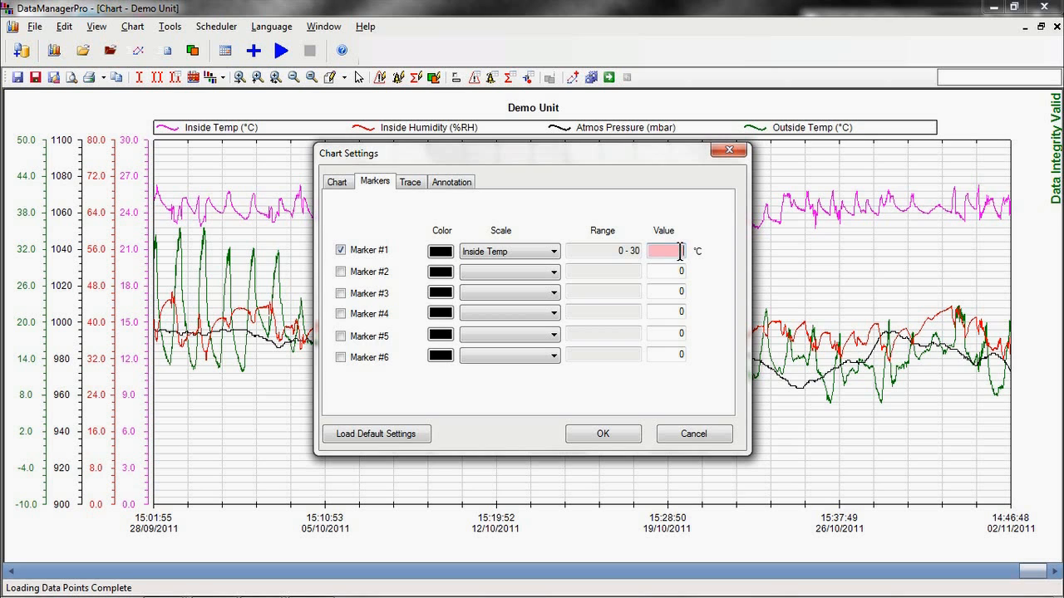
text(25)
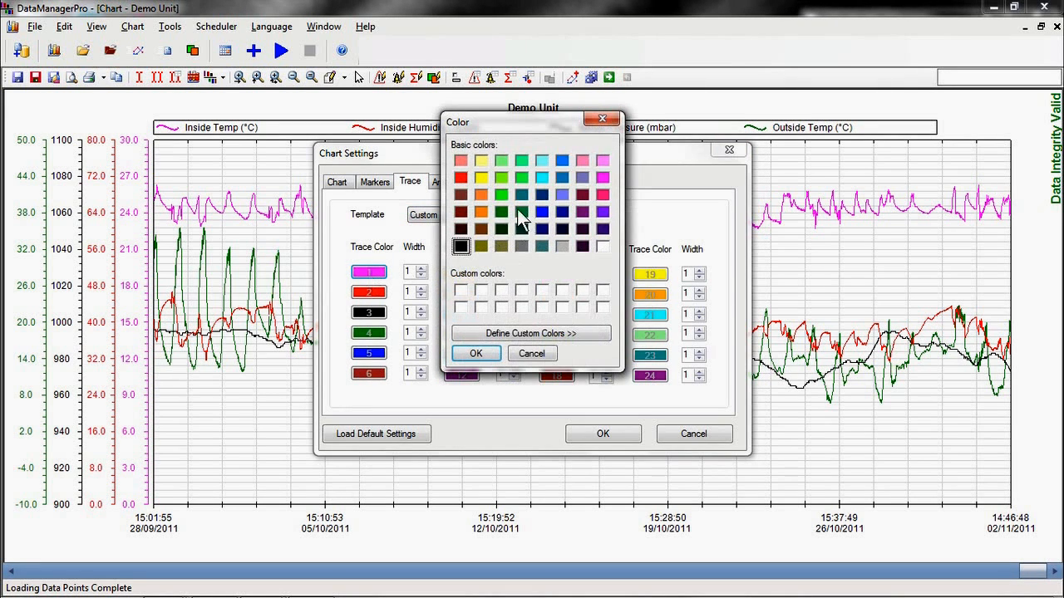
Colour the Inside Temp trace orange and apply the chart settings.
click(481, 212)
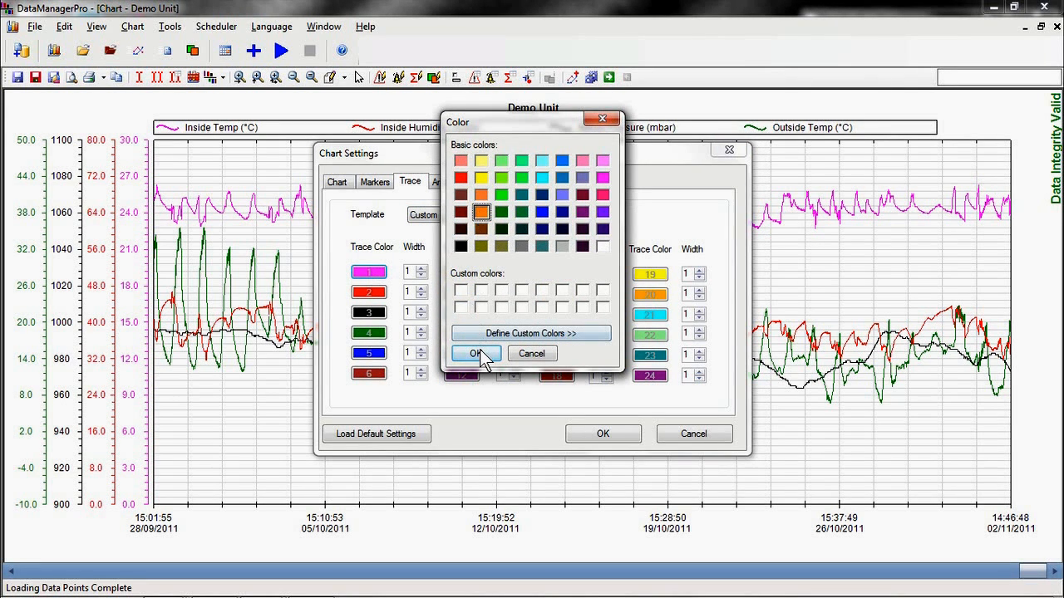
click(476, 353)
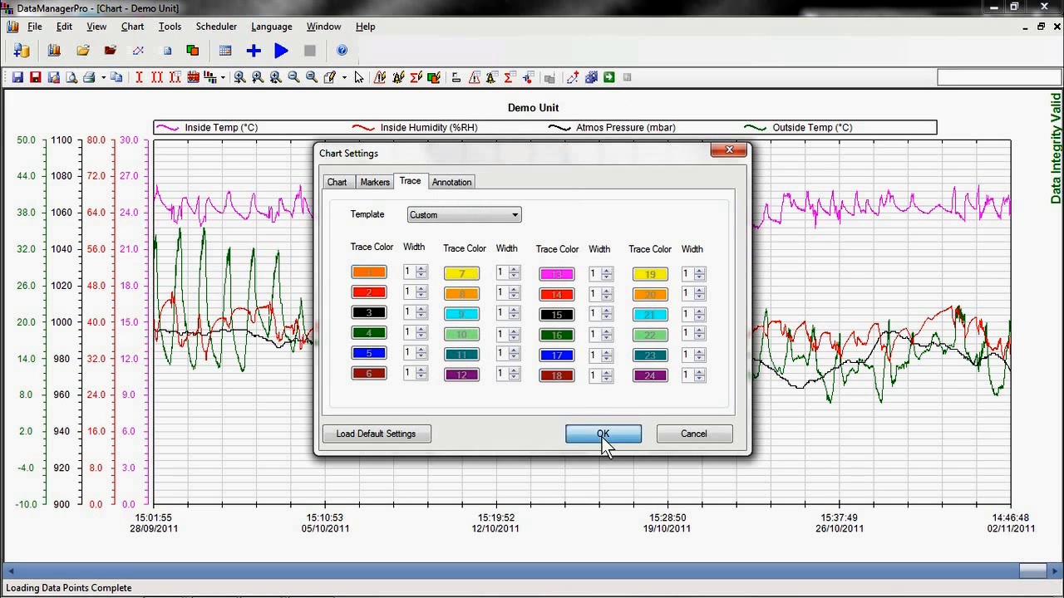
click(602, 434)
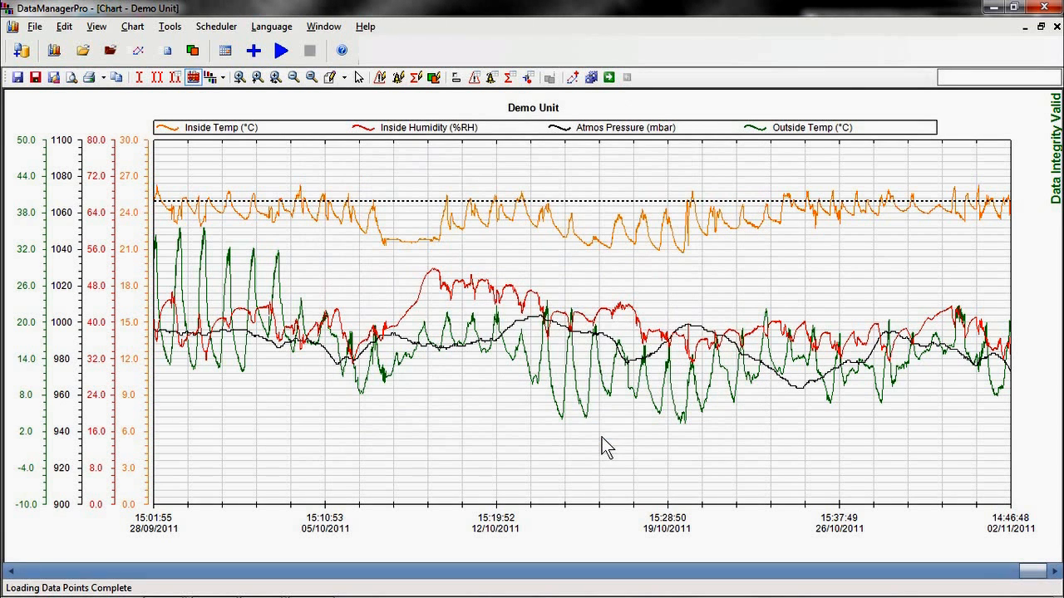
mouse_move(61, 99)
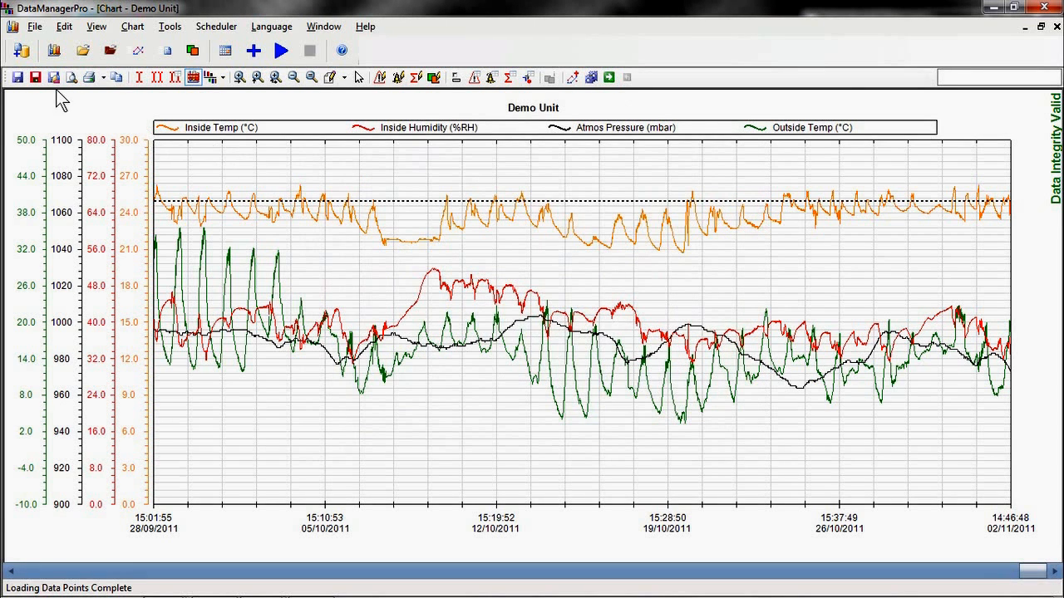
mouse_move(17, 77)
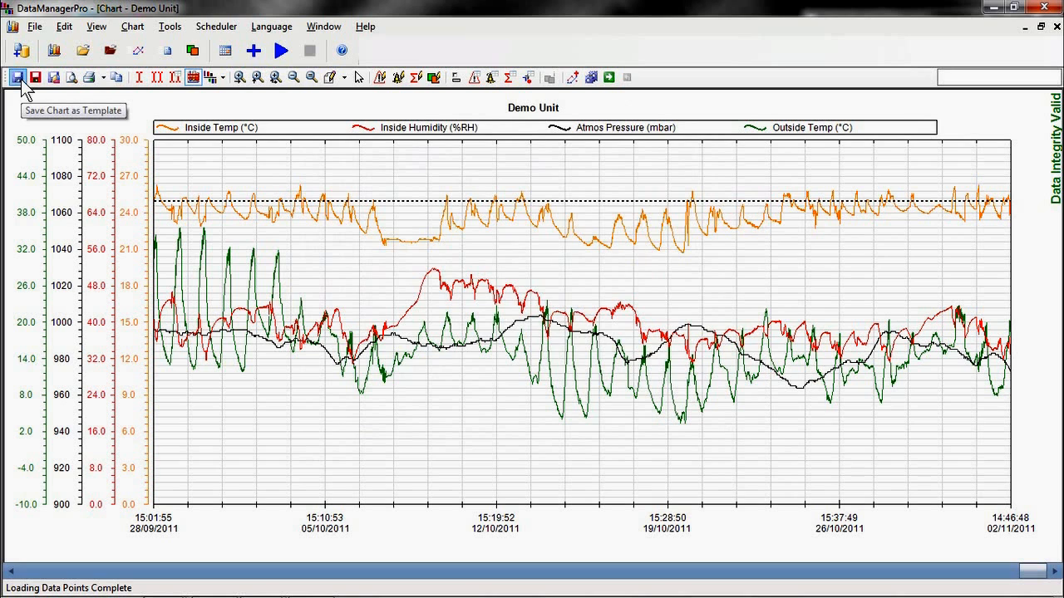
Save the chart as template 'Demo Unit - Template' and close the chart window.
click(15, 76)
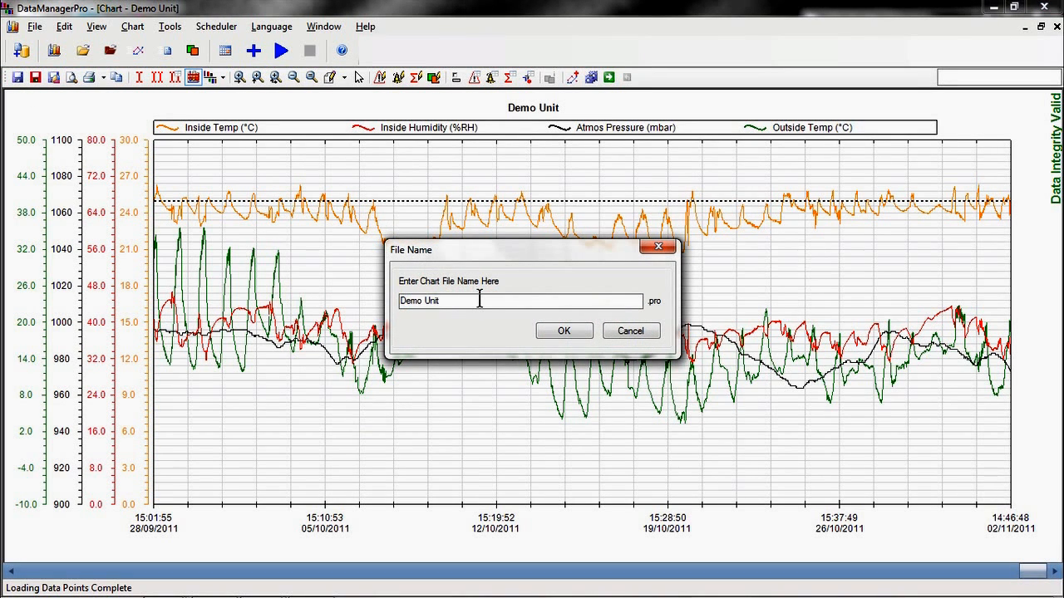
text(-)
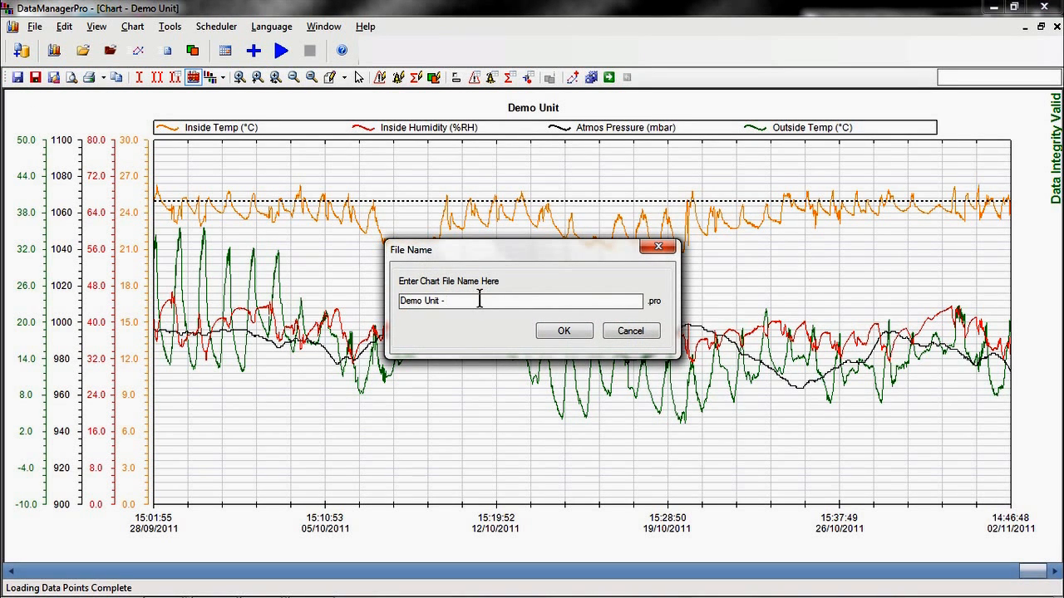
text(Template)
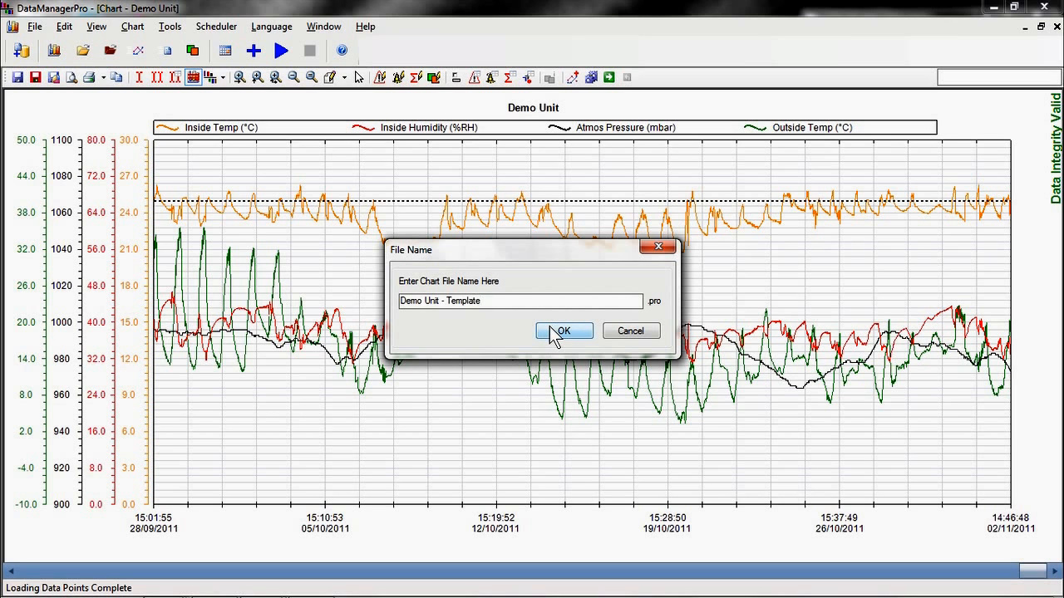
click(562, 331)
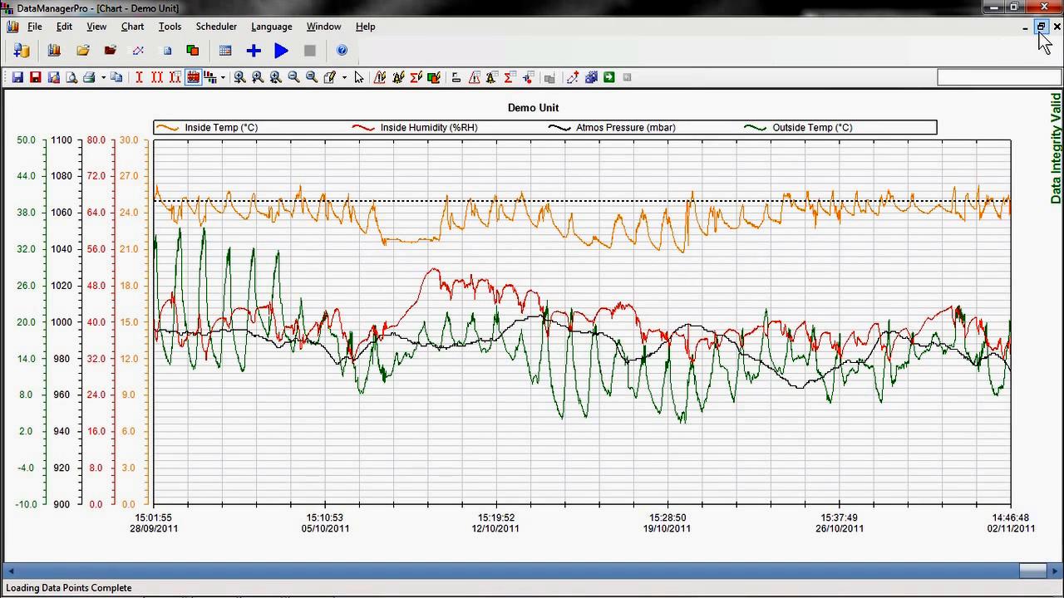
click(1040, 27)
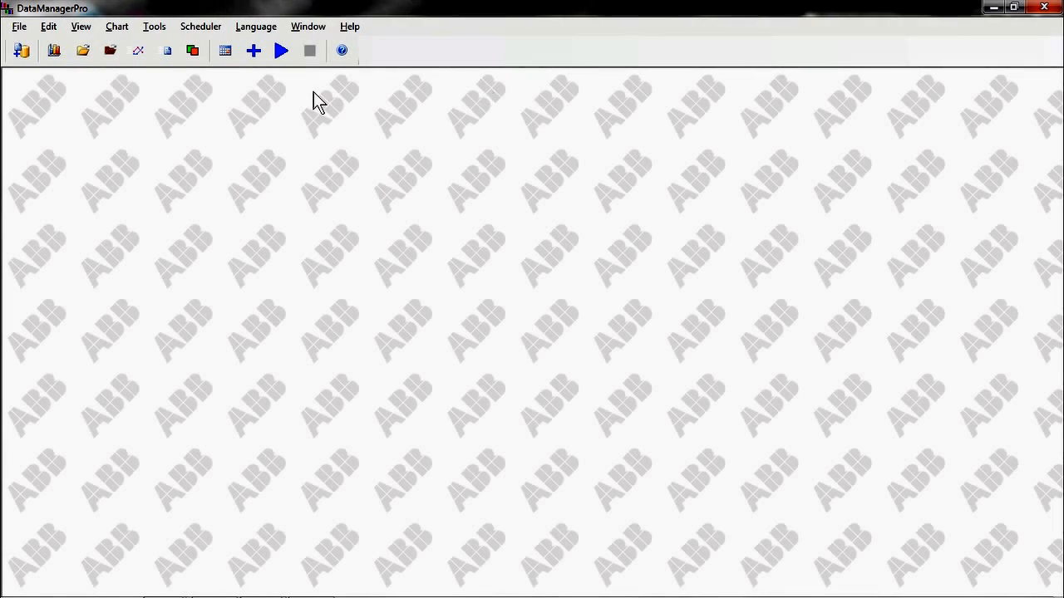
mouse_move(82, 51)
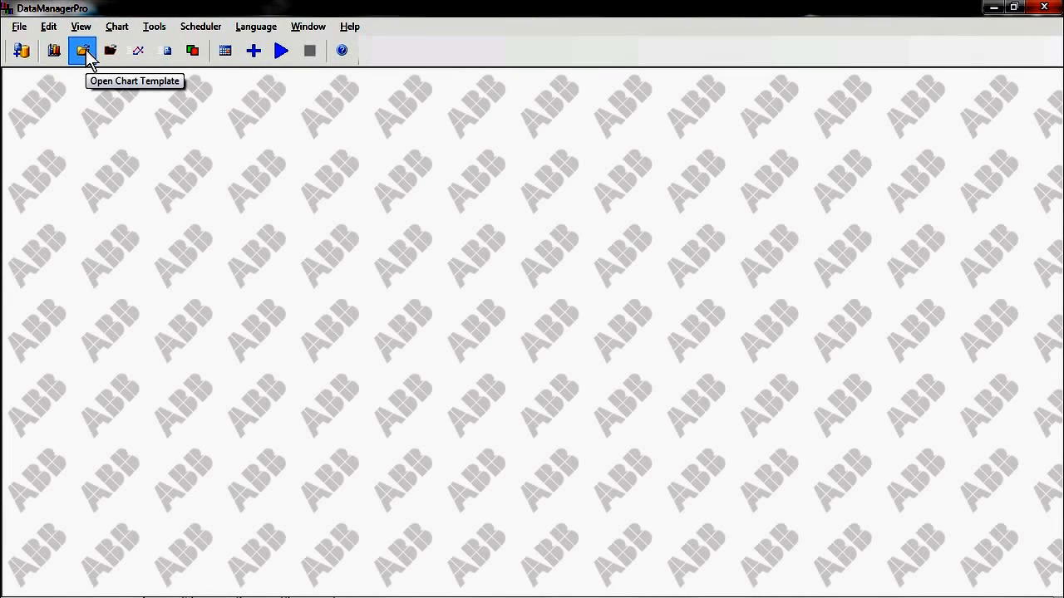
Reopen the Demo Unit - Template chart, then exit DataManagerPro.
click(81, 51)
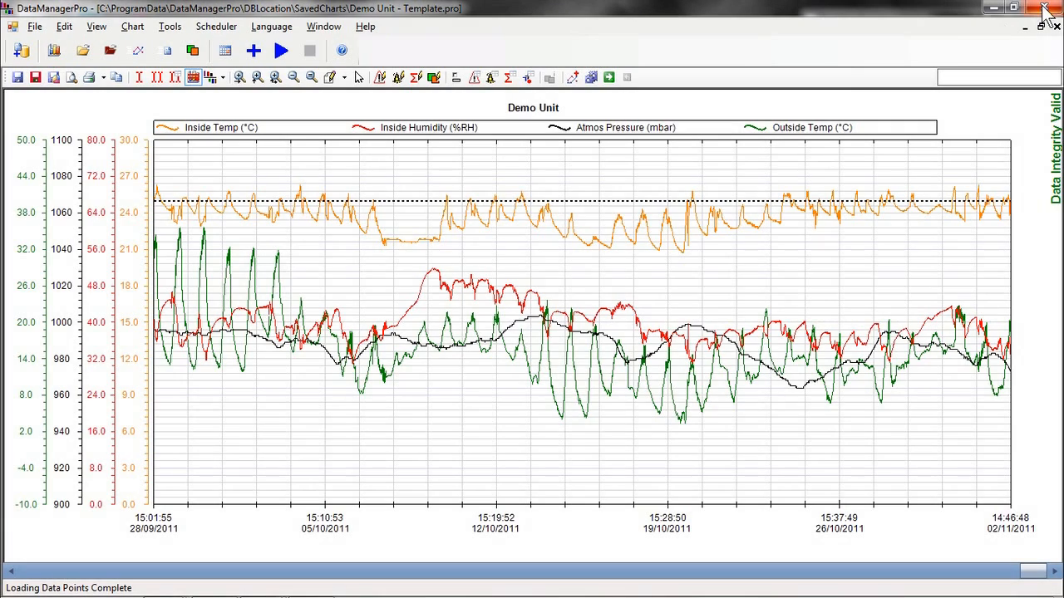
click(1046, 7)
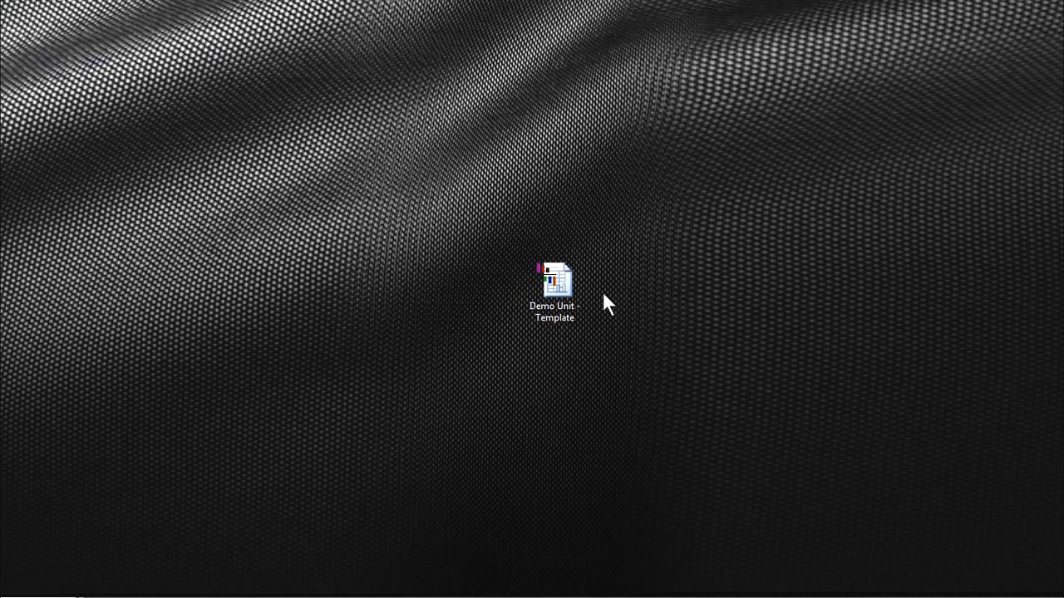
Launch DataManagerPro from the Demo Unit - Template desktop icon.
double_click(553, 282)
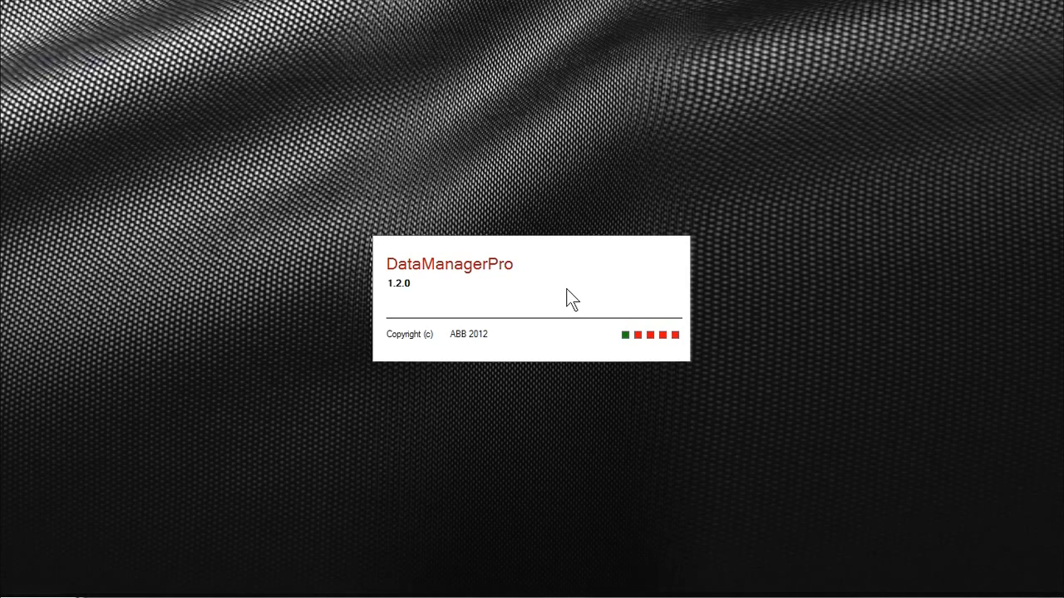